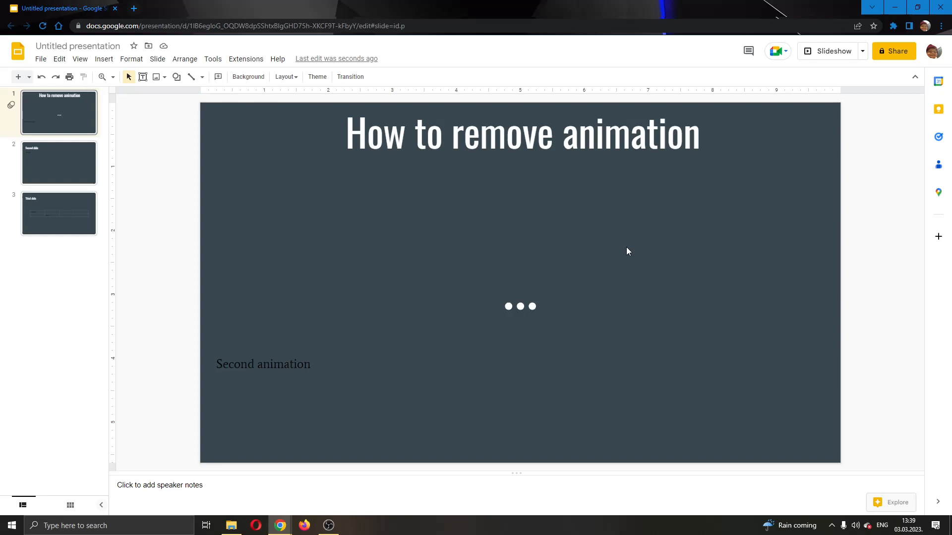
pyautogui.moveTo(603, 223)
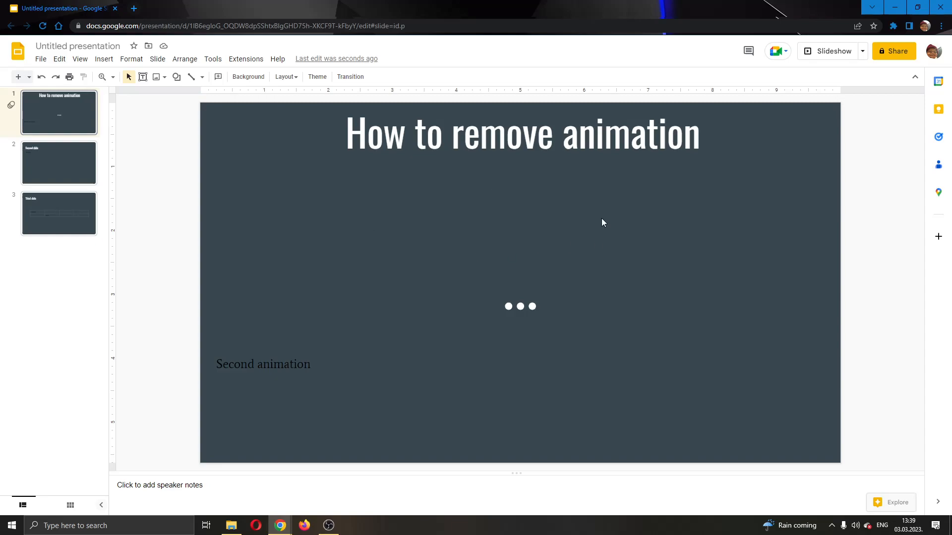
pyautogui.moveTo(545, 193)
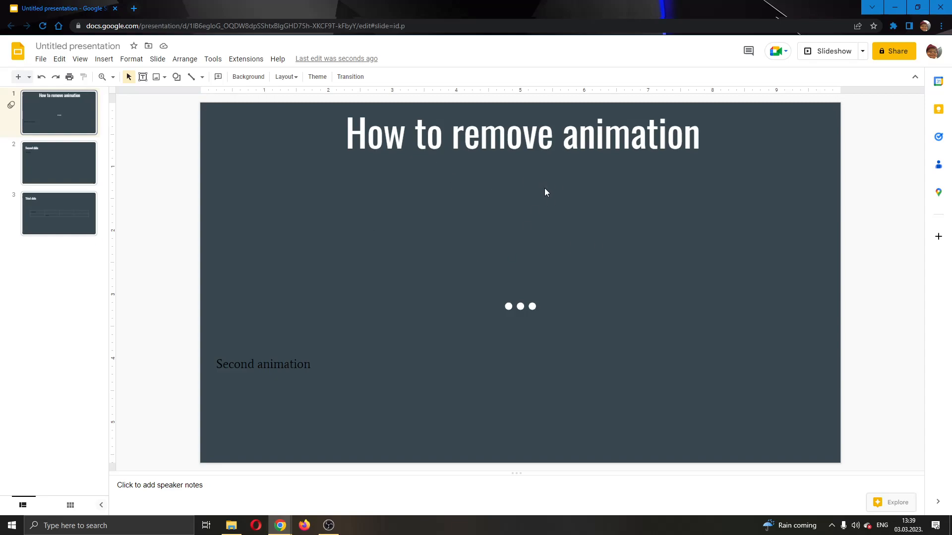
pyautogui.moveTo(631, 175)
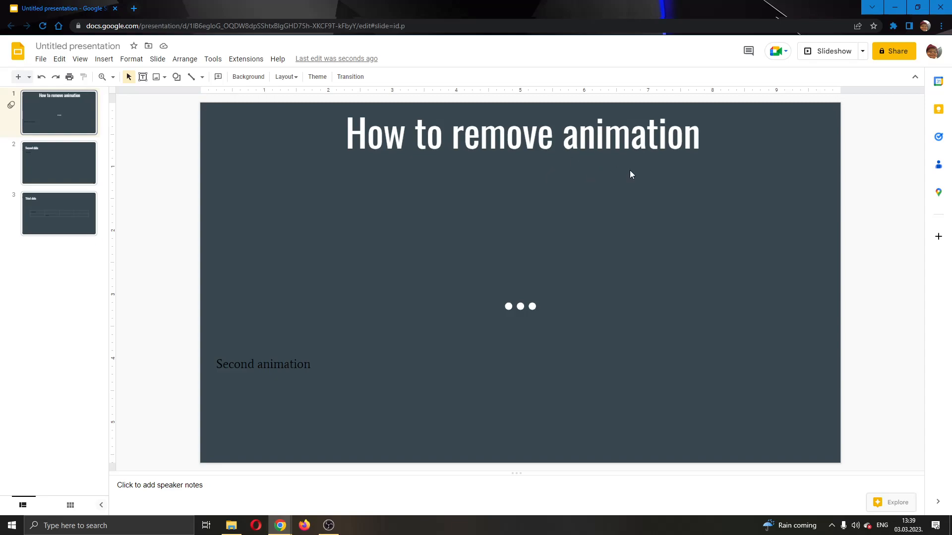
pyautogui.moveTo(582, 162)
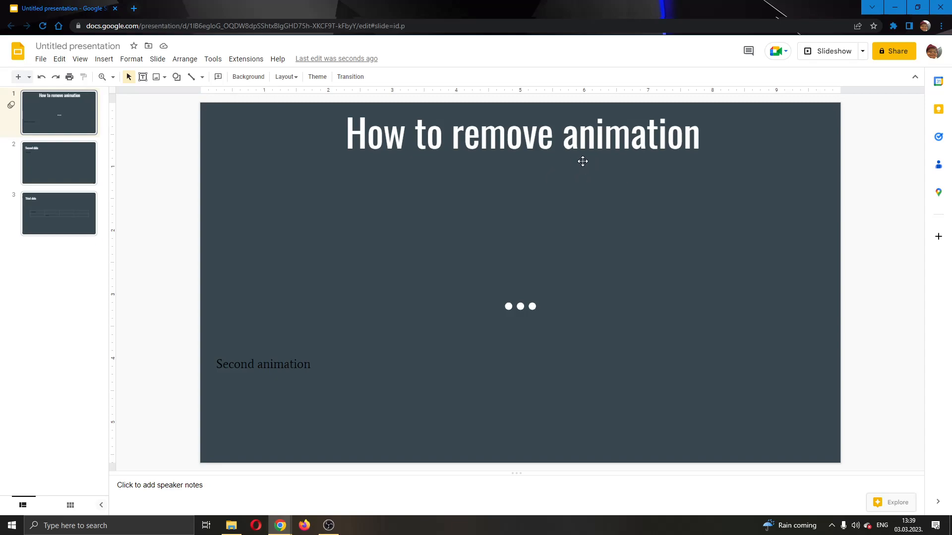
pyautogui.moveTo(508, 197)
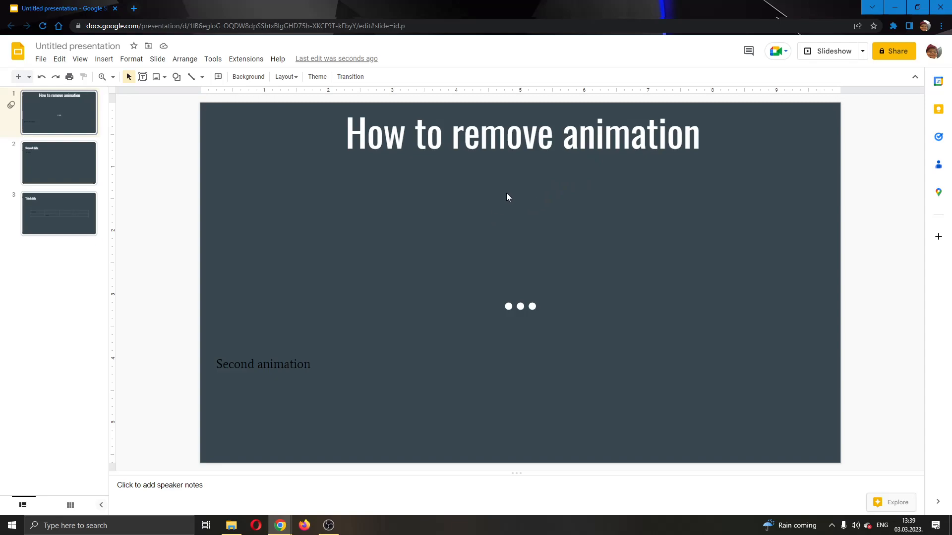
pyautogui.moveTo(468, 220)
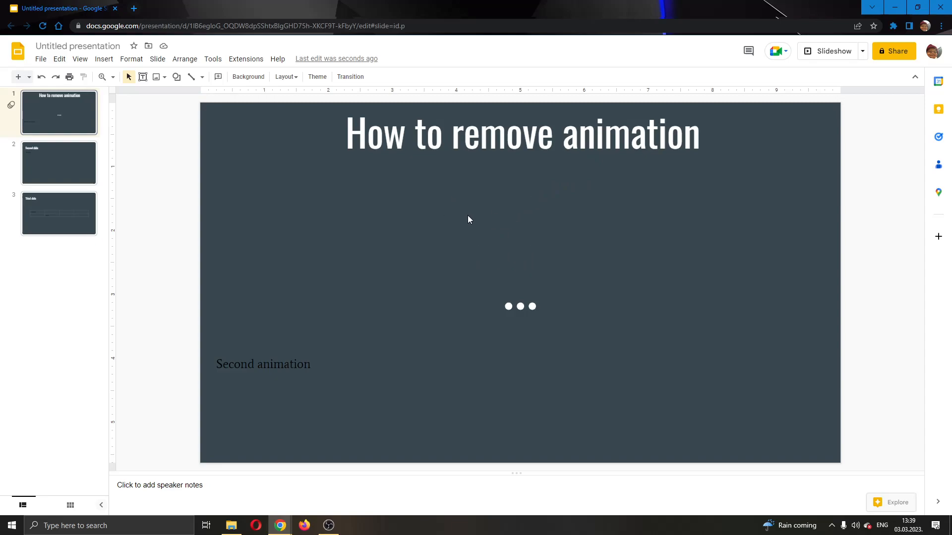
pyautogui.moveTo(308, 256)
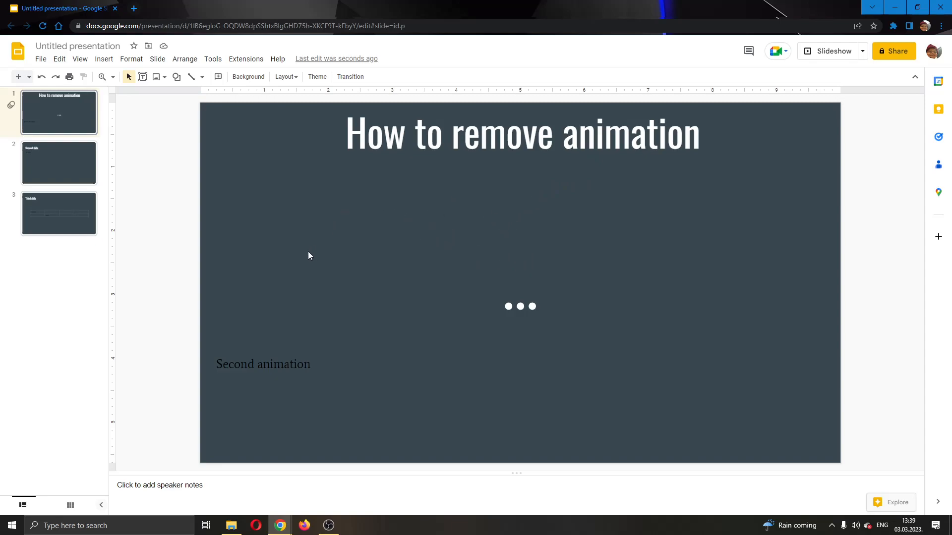
pyautogui.moveTo(203, 148)
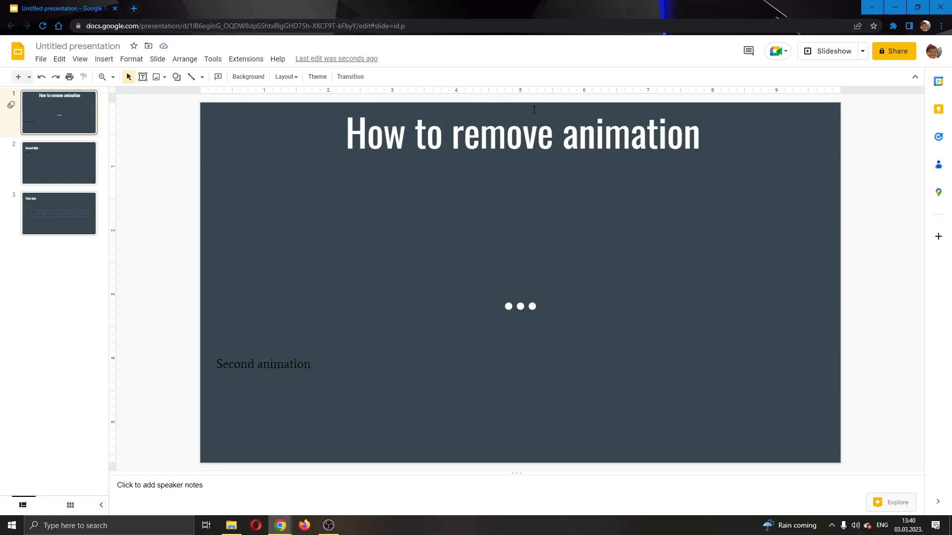
pyautogui.moveTo(286, 85)
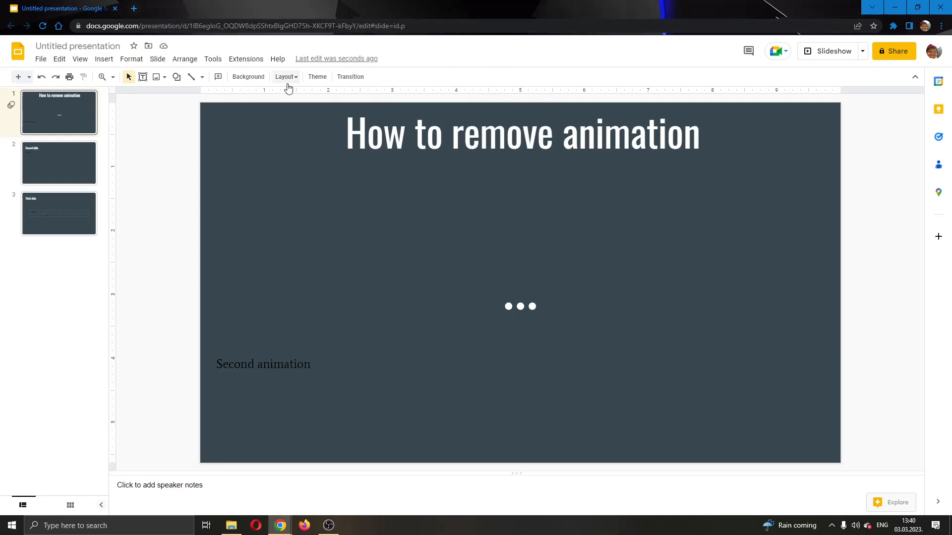
pyautogui.moveTo(104, 59)
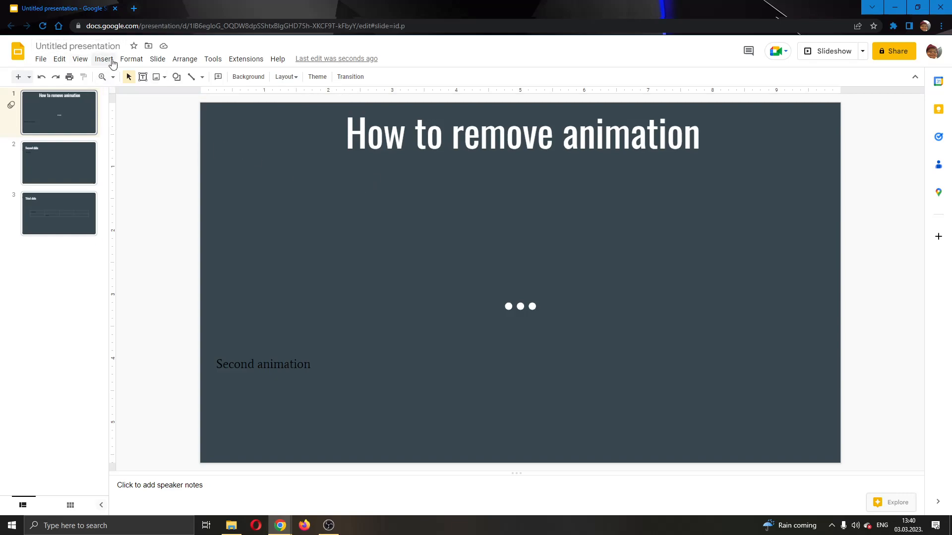
# - Return to the title slide and show the Motion panel listing its two animations
pyautogui.click(58, 213)
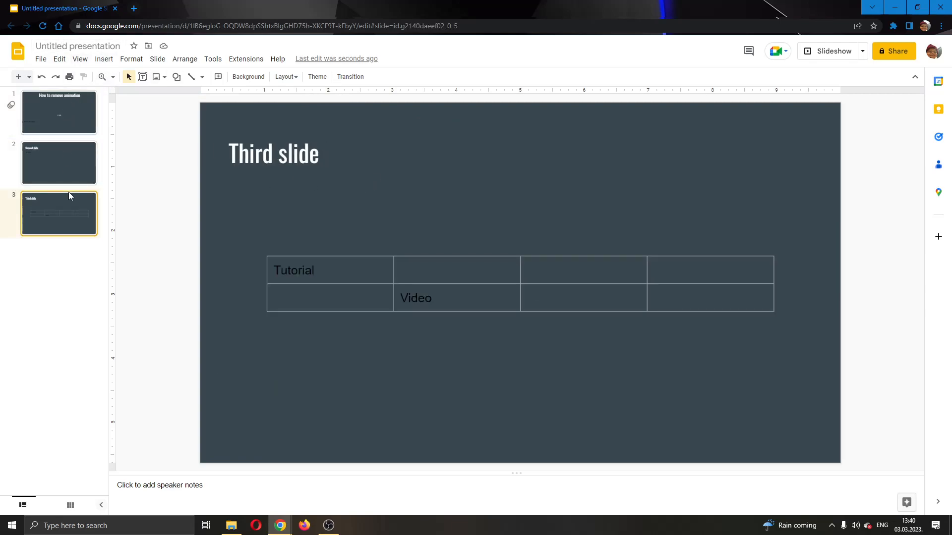
pyautogui.click(58, 112)
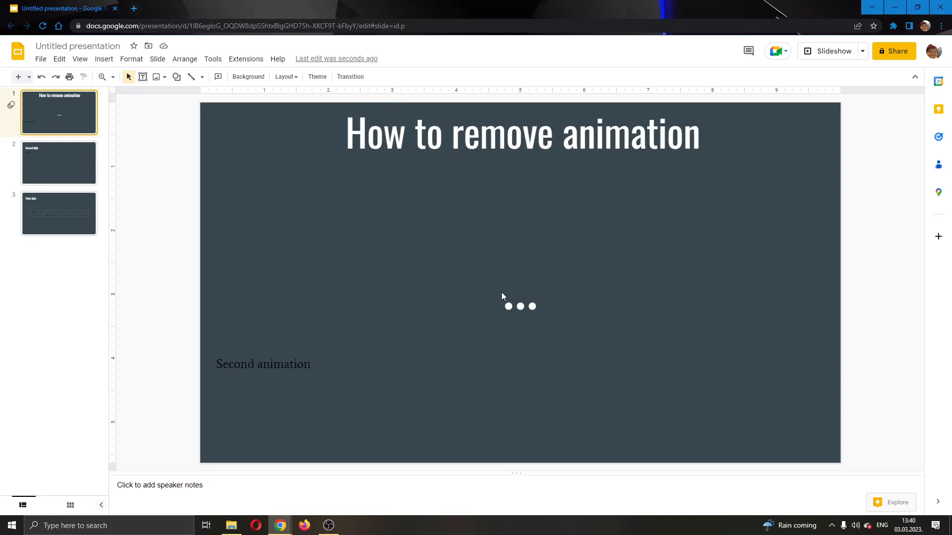
pyautogui.moveTo(537, 342)
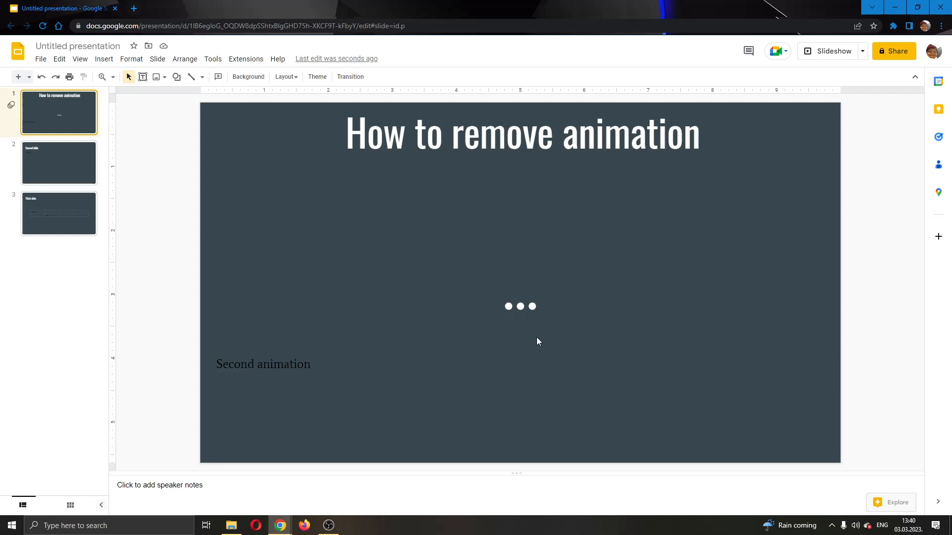
pyautogui.moveTo(548, 264)
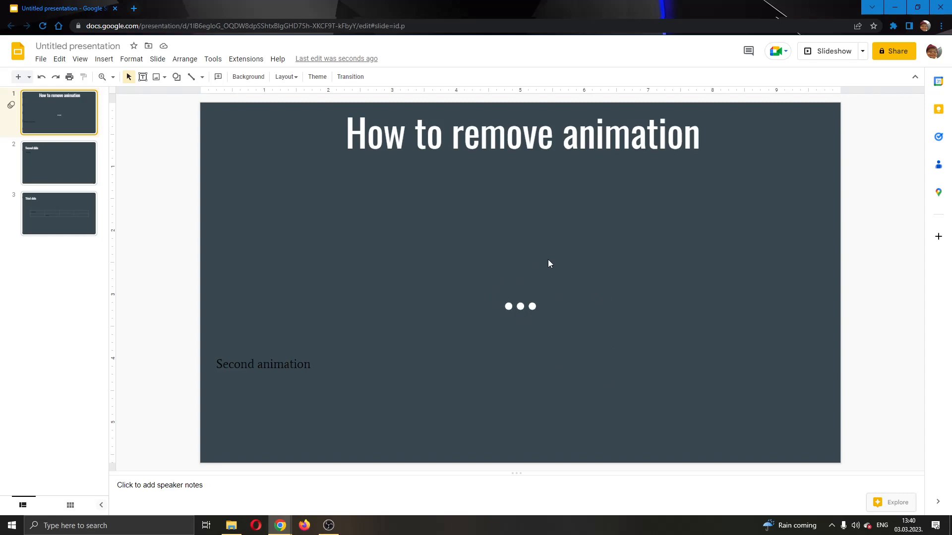
pyautogui.moveTo(661, 291)
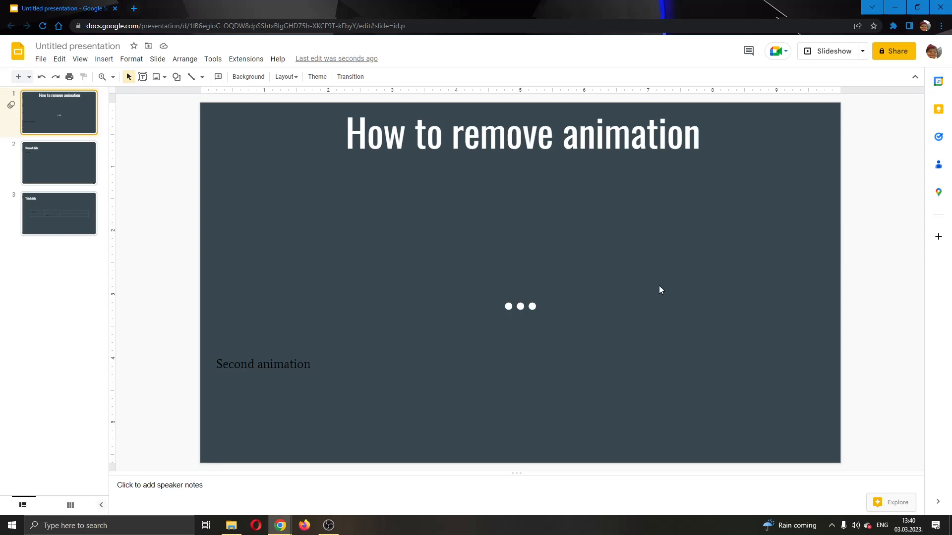
pyautogui.moveTo(709, 197)
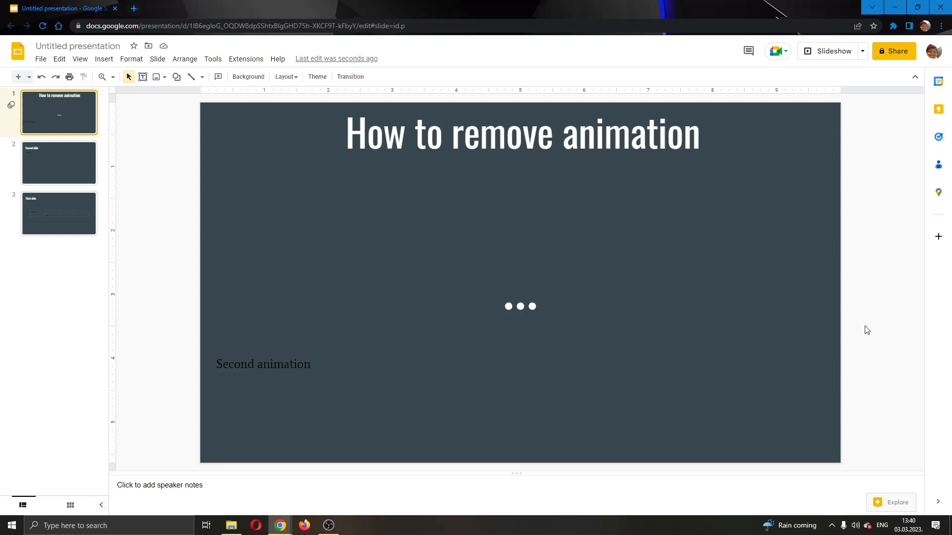
pyautogui.moveTo(347, 182)
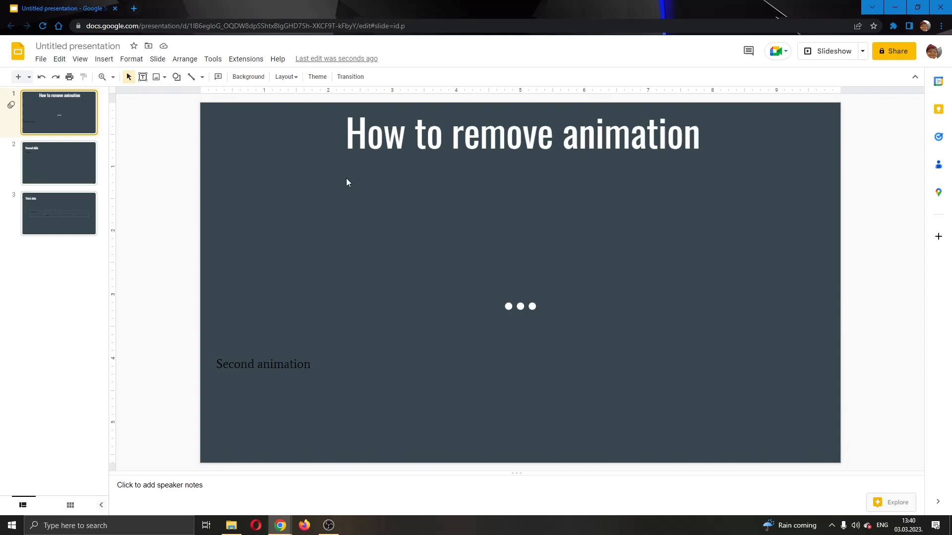
pyautogui.moveTo(79, 59)
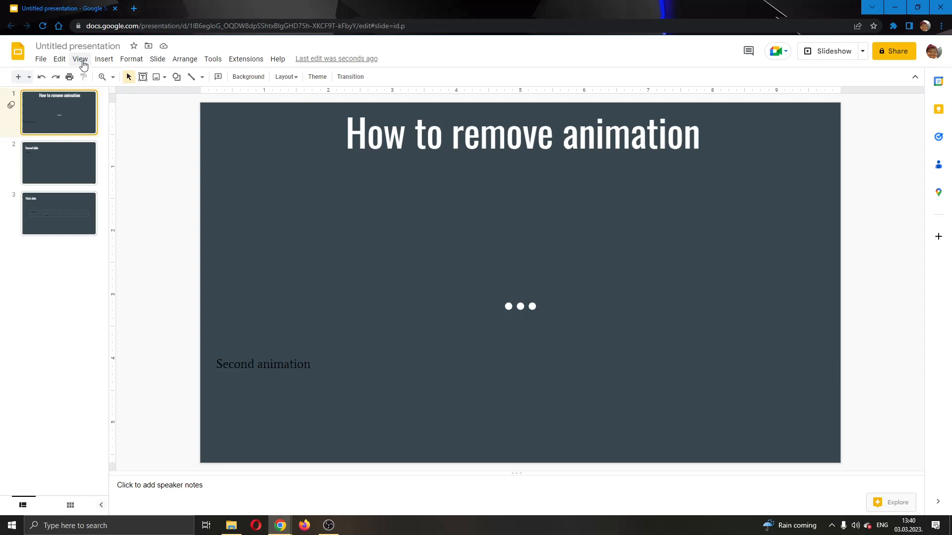
pyautogui.click(103, 58)
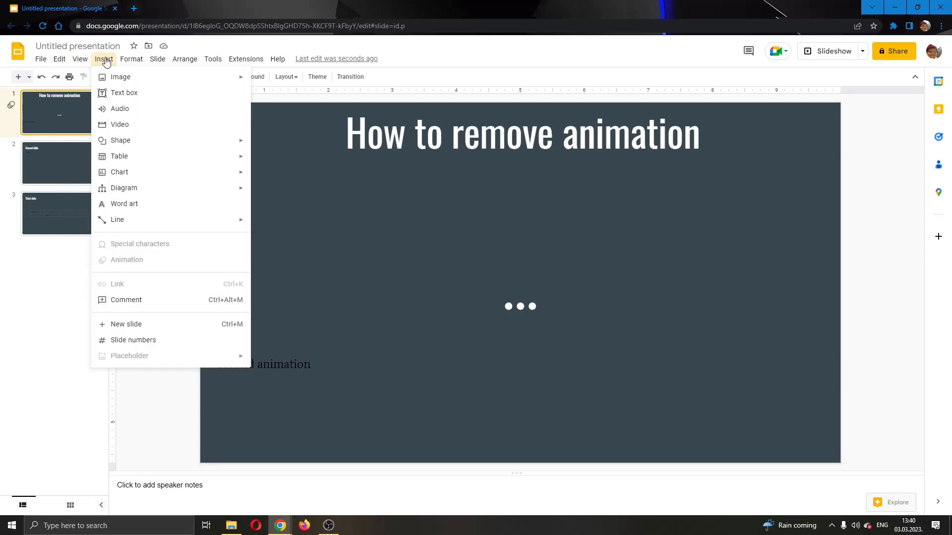
pyautogui.click(79, 59)
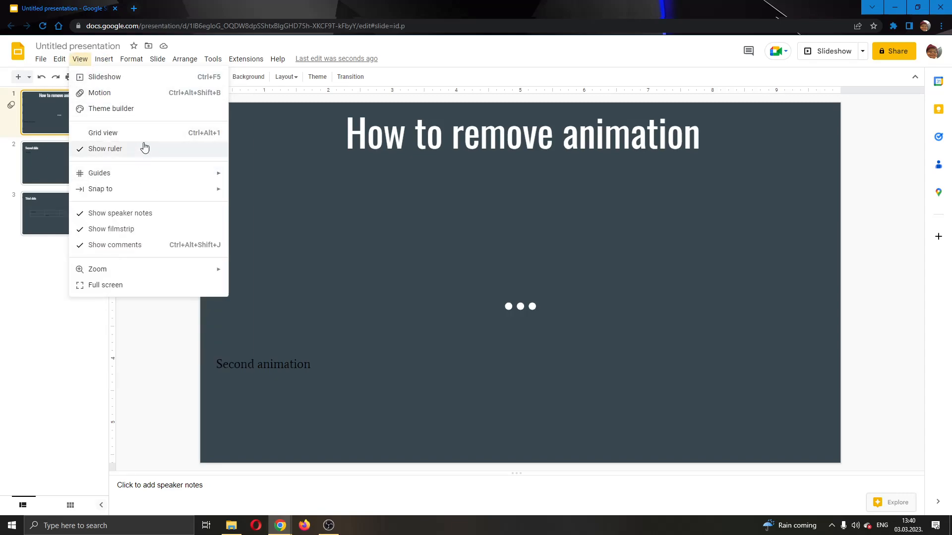
pyautogui.moveTo(122, 97)
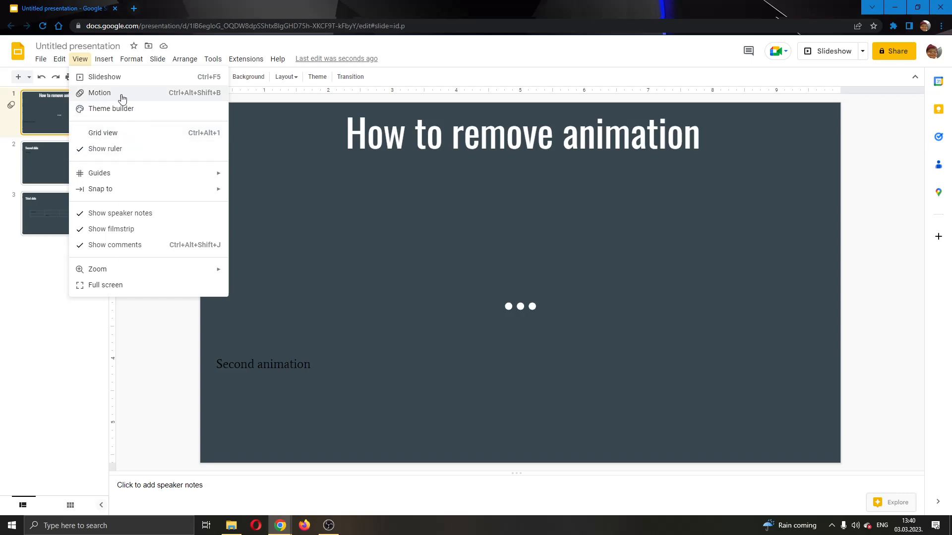
pyautogui.moveTo(136, 98)
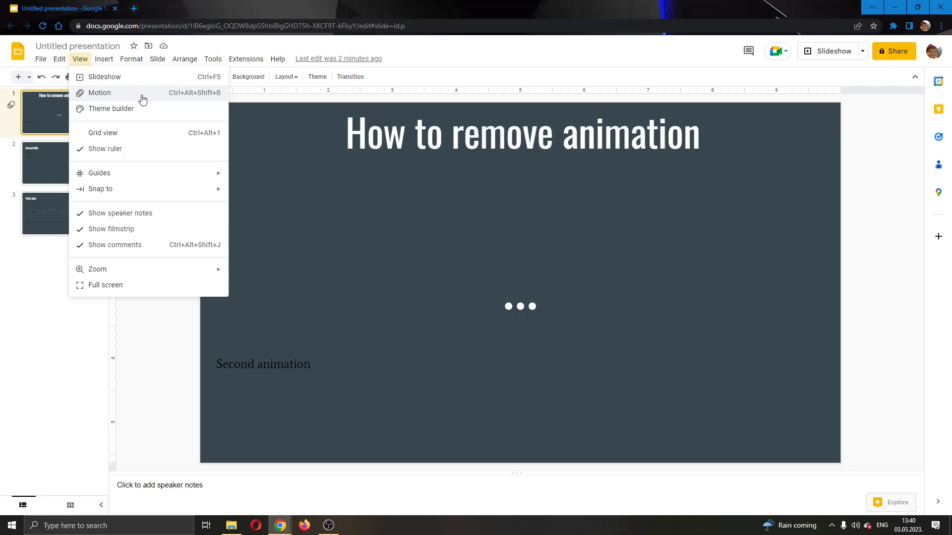
pyautogui.click(98, 92)
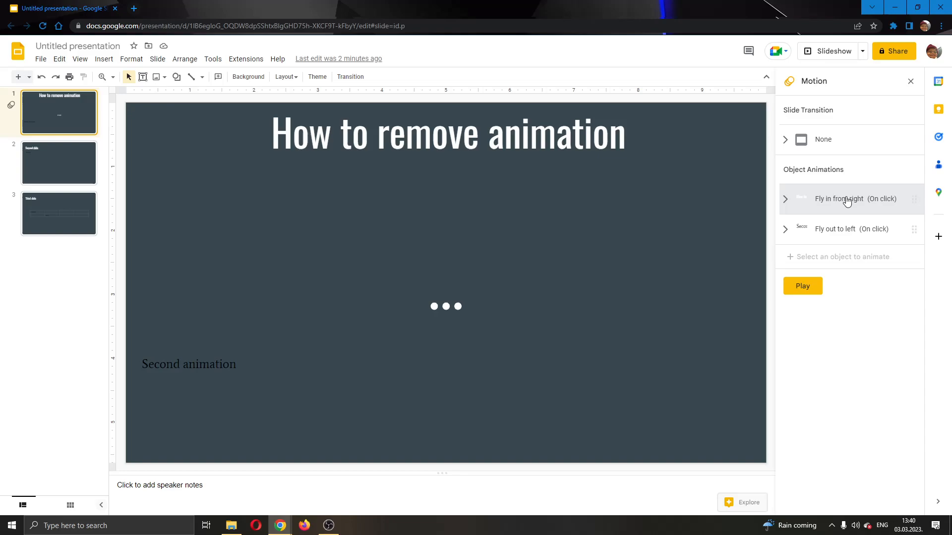
pyautogui.moveTo(827, 175)
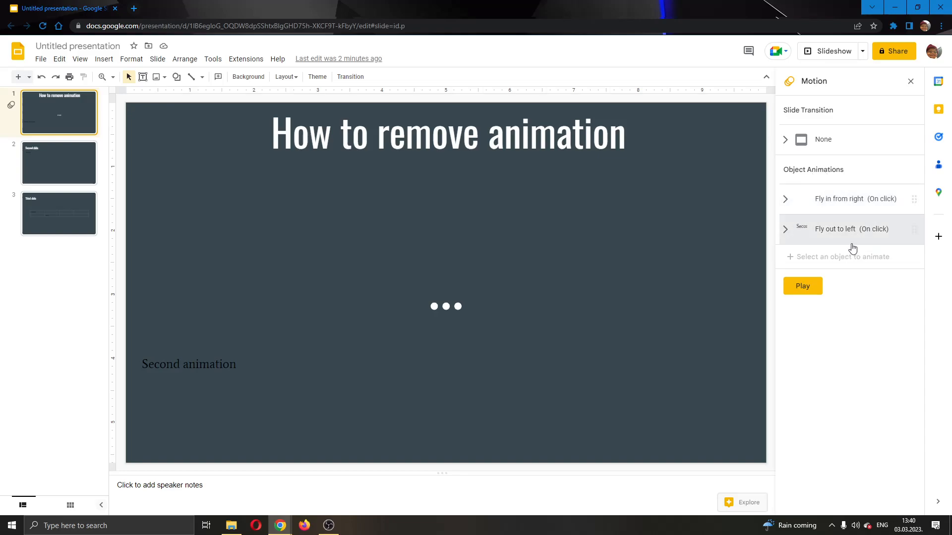
# - Expand 'Fly in from right (On click)' to show its effect, trigger and speed
pyautogui.click(843, 198)
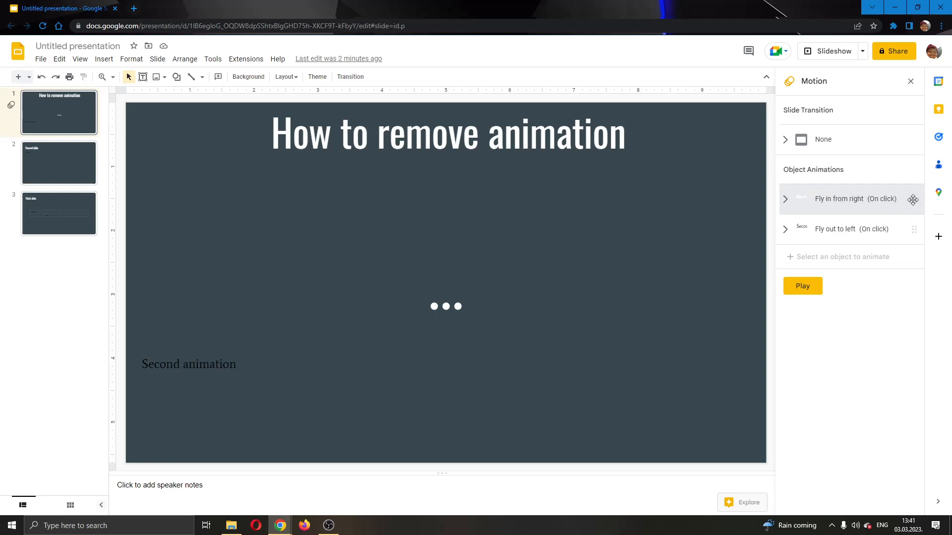
pyautogui.click(844, 198)
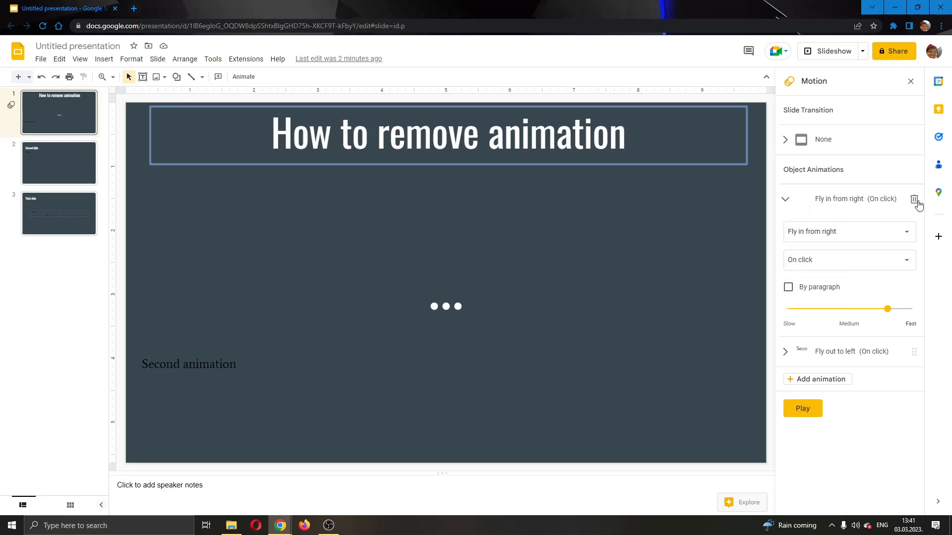
pyautogui.moveTo(915, 201)
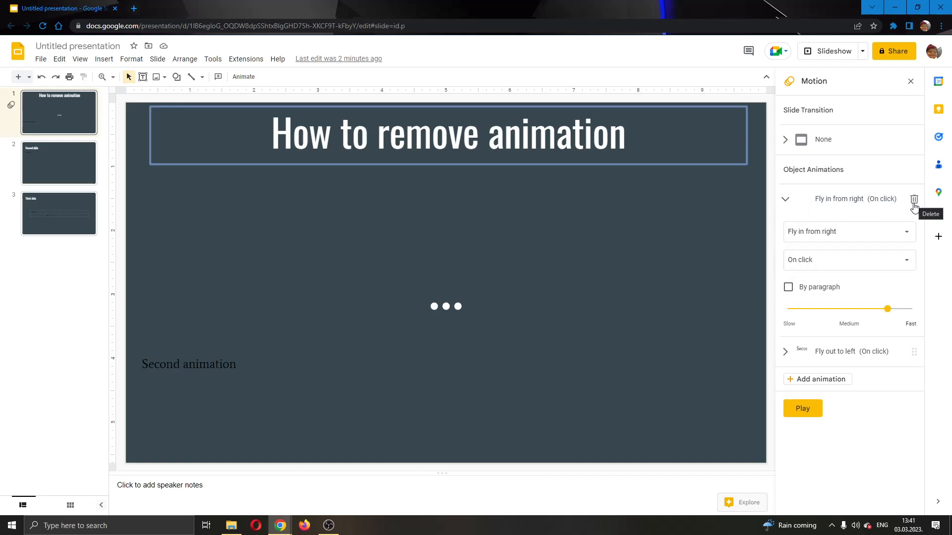
# - Delete 'Fly in from right', leaving only 'Fly out to left', and dismiss the panel
pyautogui.click(914, 199)
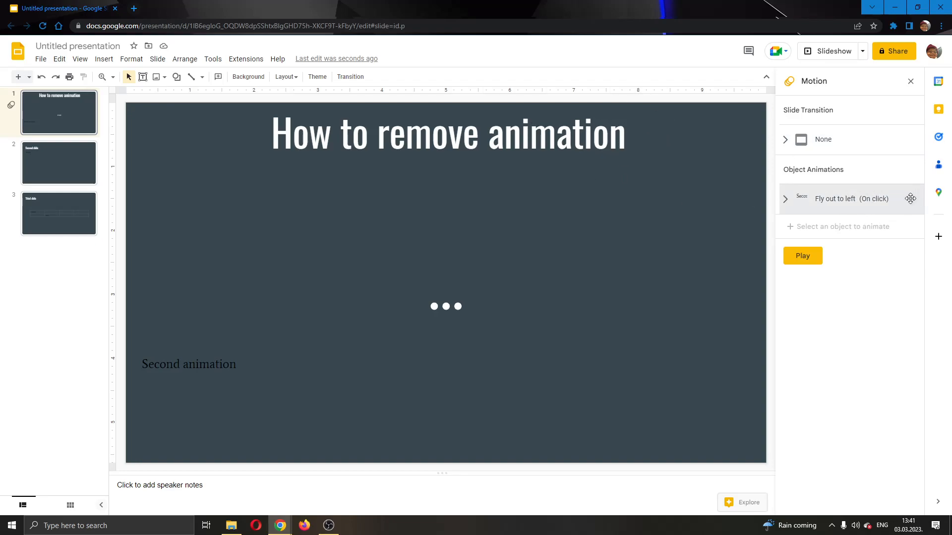
pyautogui.moveTo(834, 180)
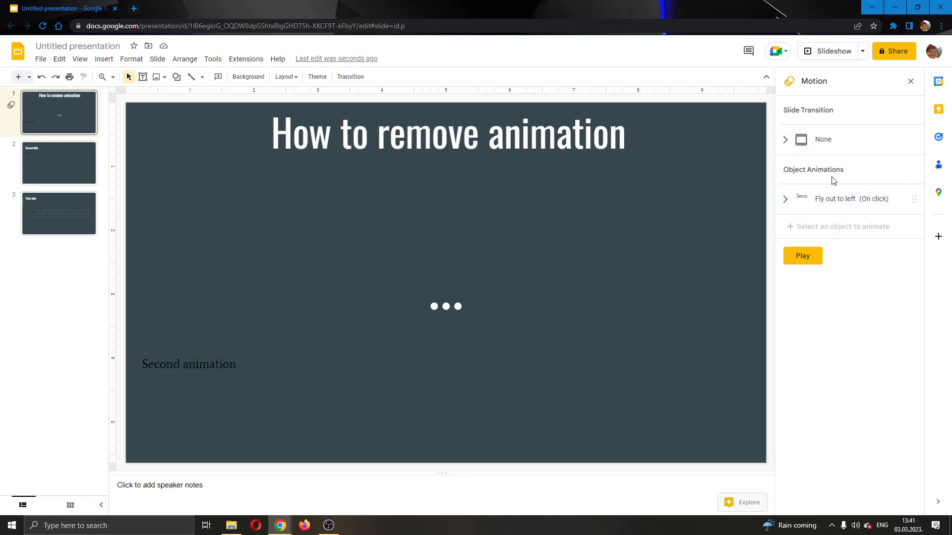
pyautogui.click(909, 81)
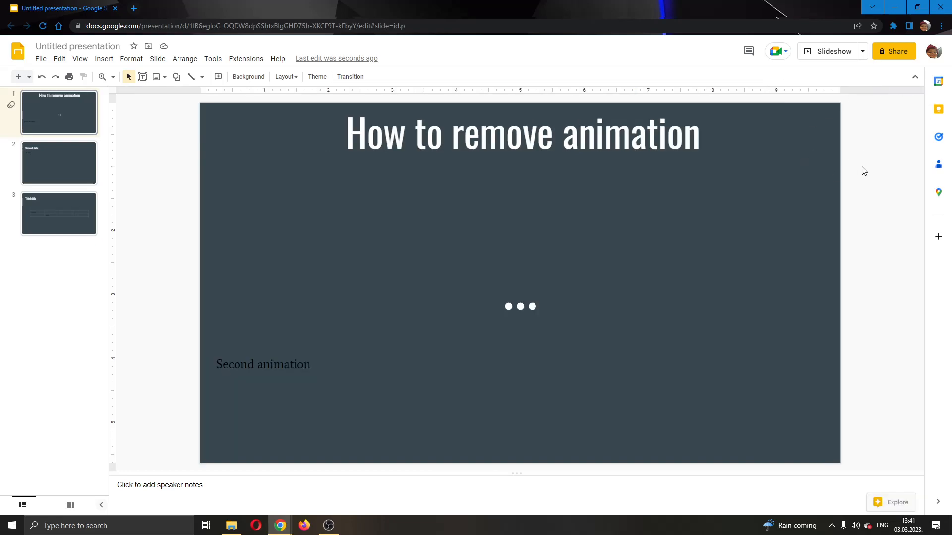